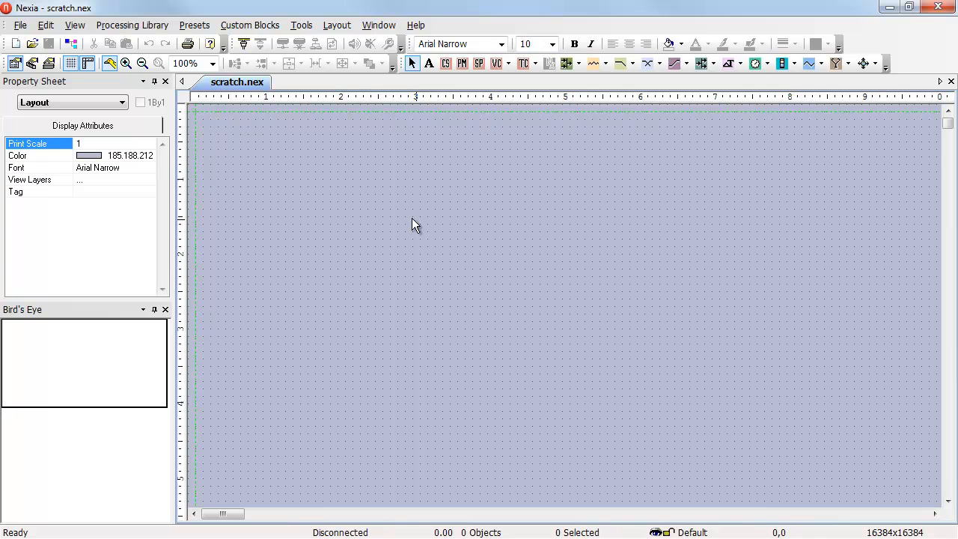
Show the Network tab of Nexia's Tools > Options dialog
click(301, 24)
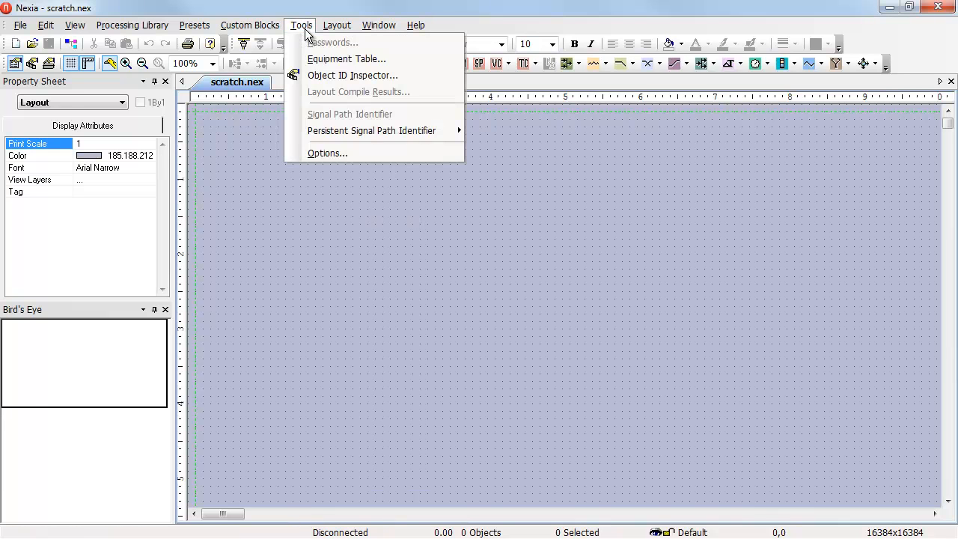
click(328, 152)
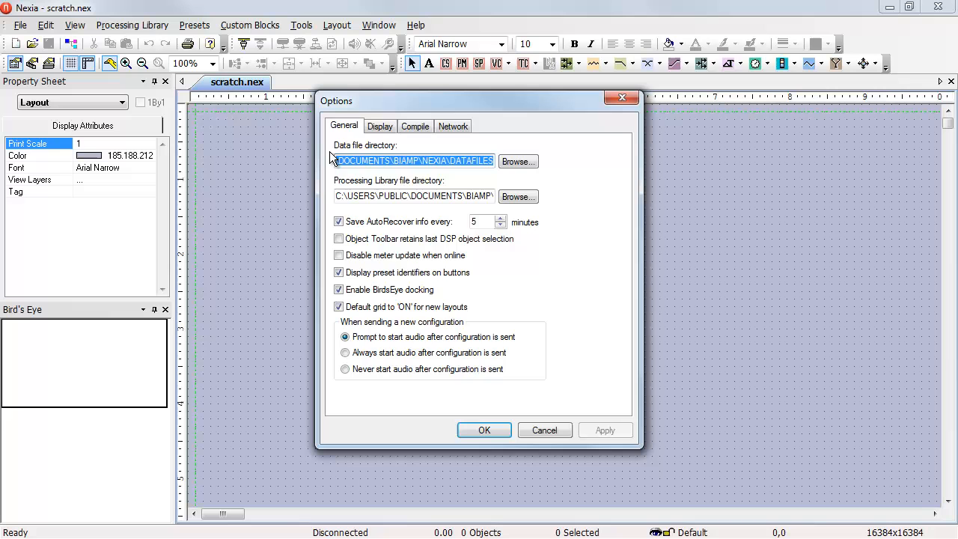
click(453, 126)
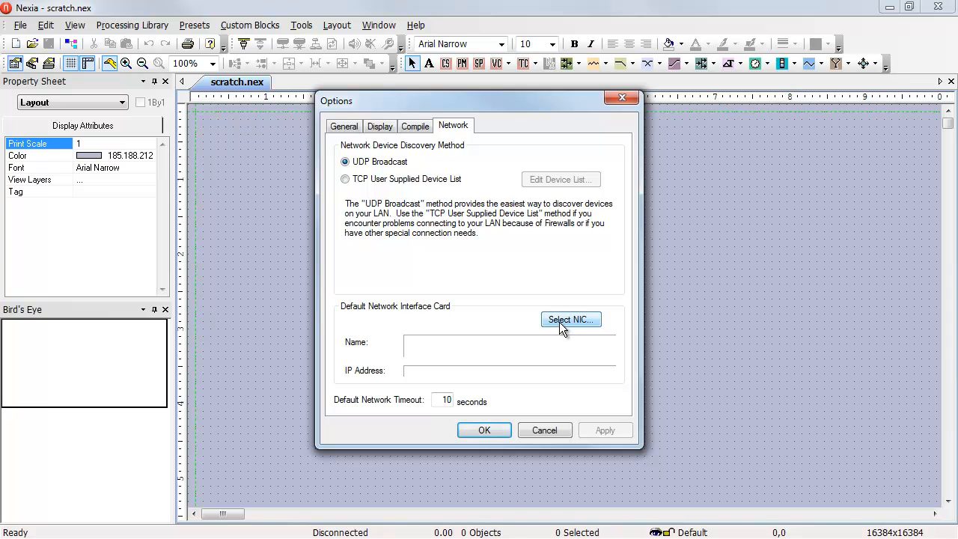
Make the Broadcom NetXtreme Gigabit Ethernet card (192.168.1.1) the default NIC, applied and saved
click(571, 320)
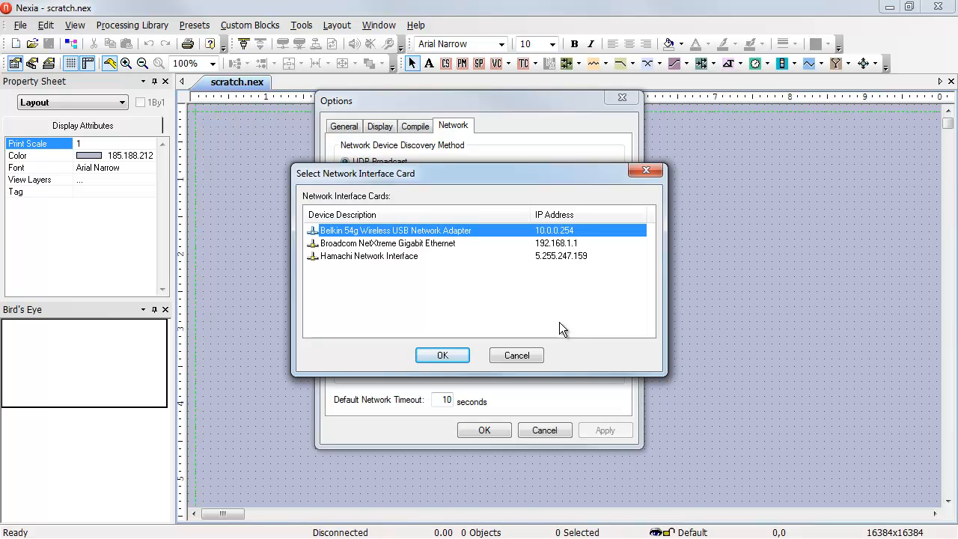
mouse_move(450, 249)
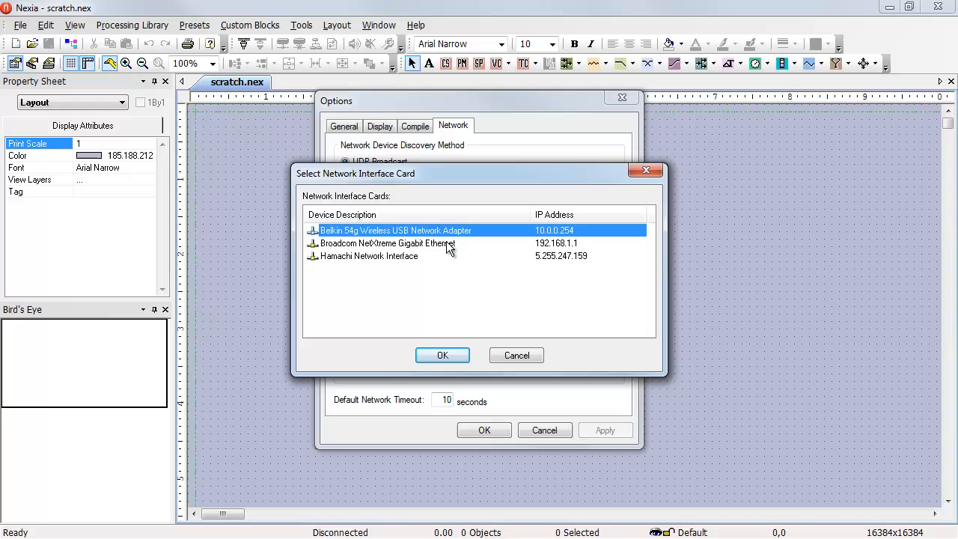
click(387, 243)
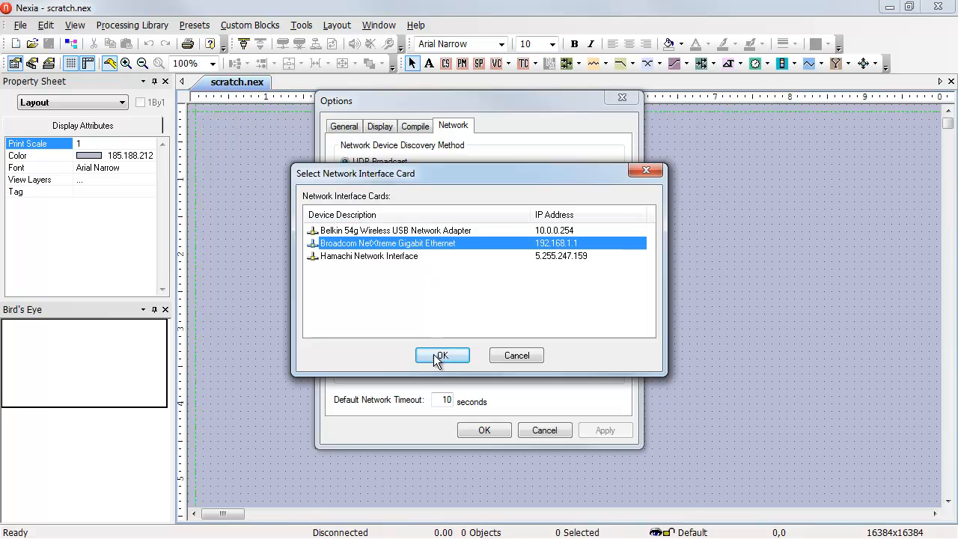
click(442, 355)
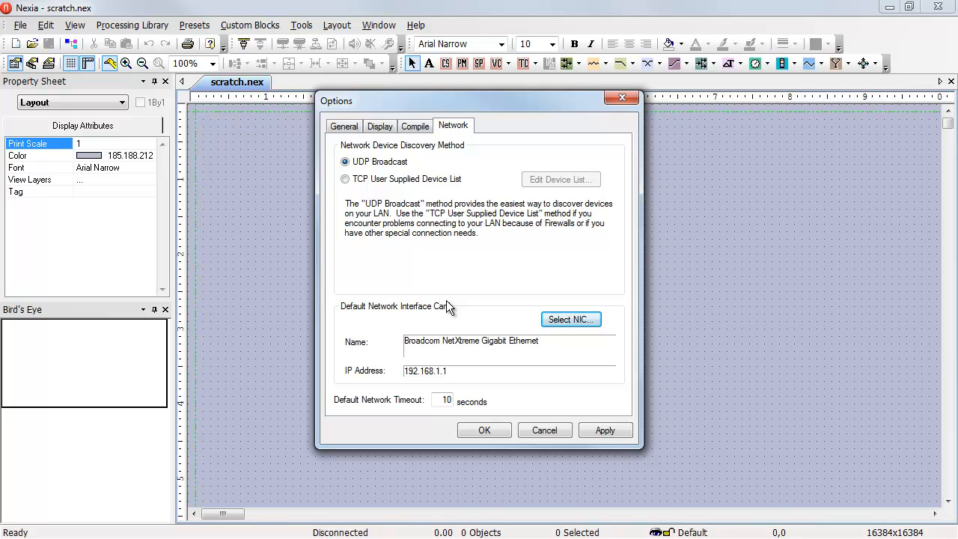
click(605, 430)
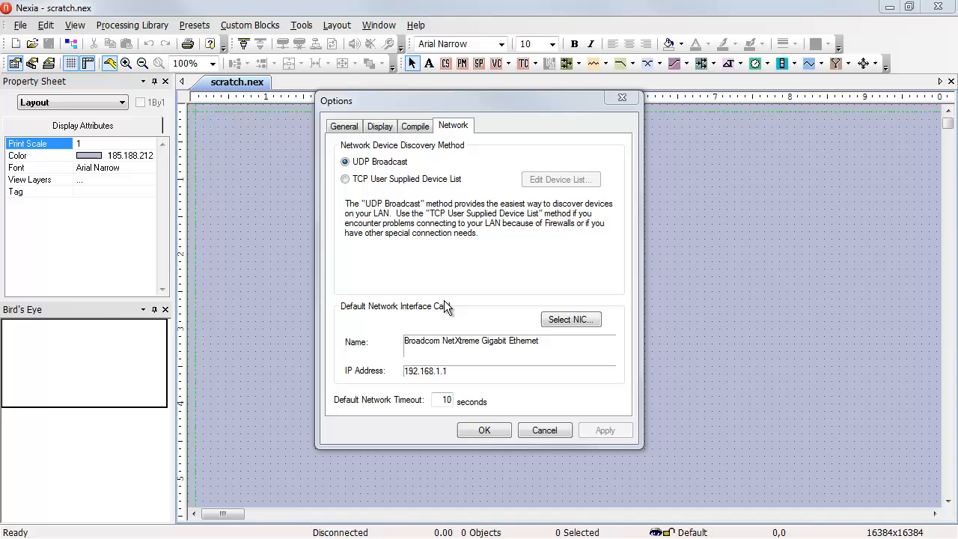
click(484, 429)
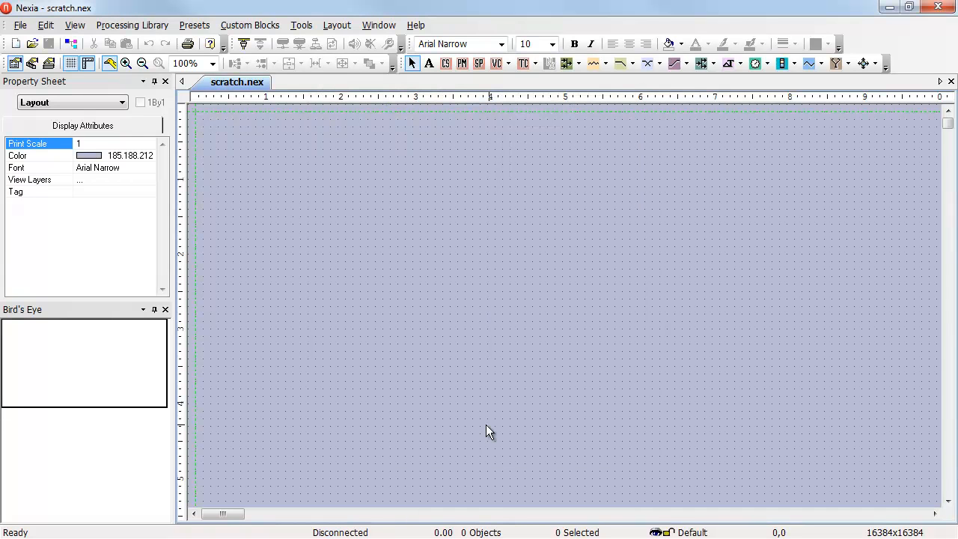
mouse_move(261, 119)
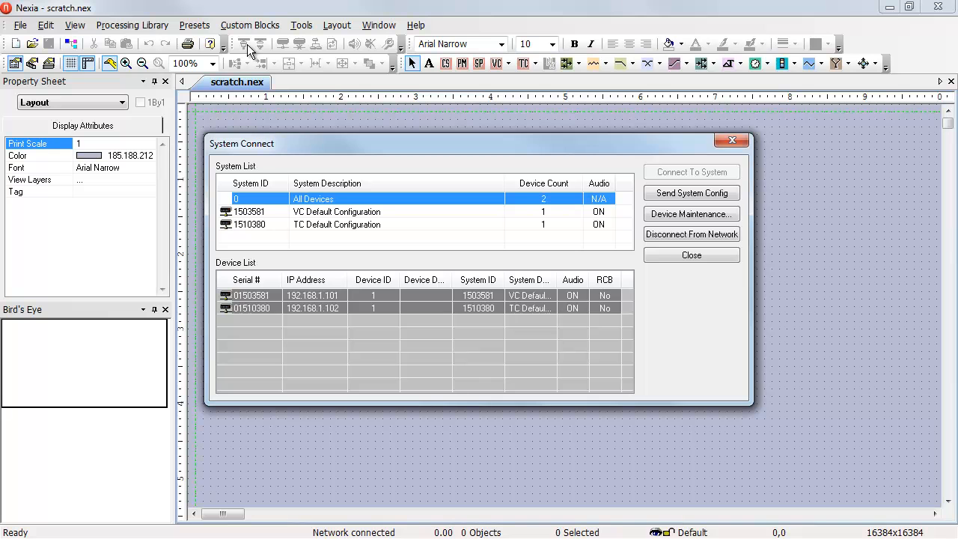
click(732, 140)
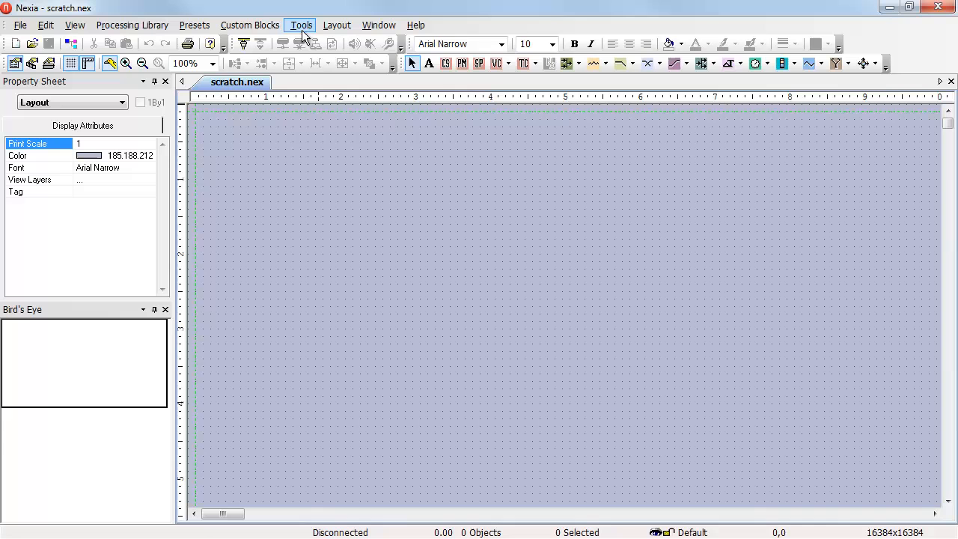
Reopen Network options, choose TCP User Supplied Device List discovery, and edit its device list
click(301, 25)
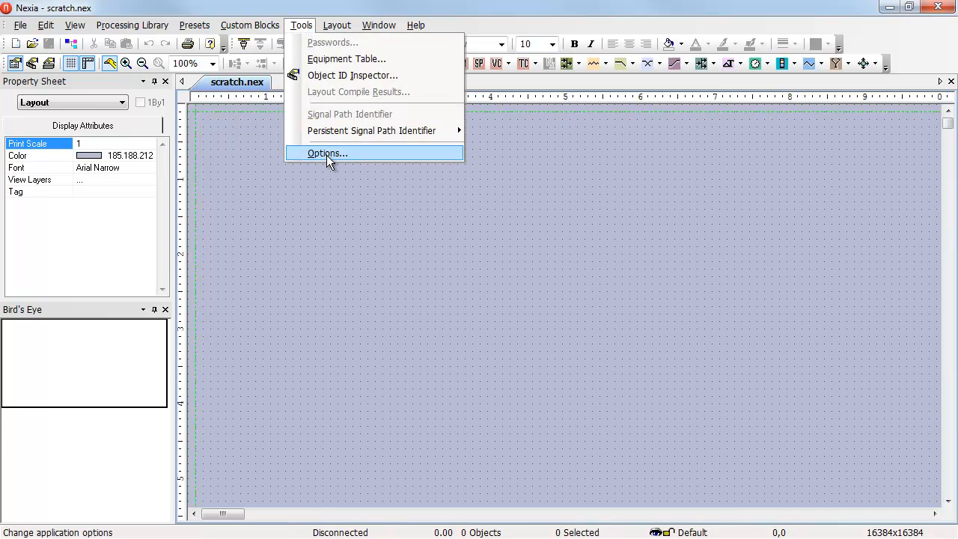
click(326, 153)
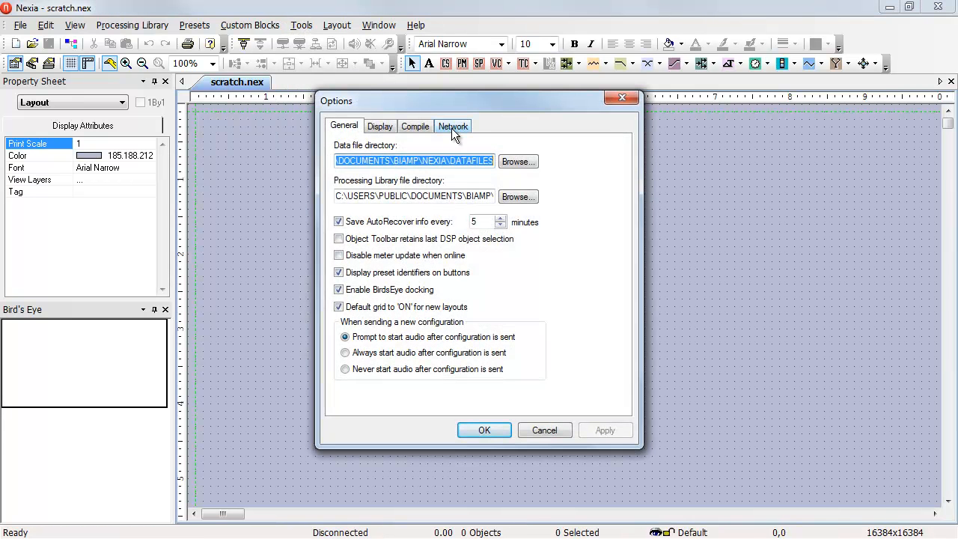
click(452, 125)
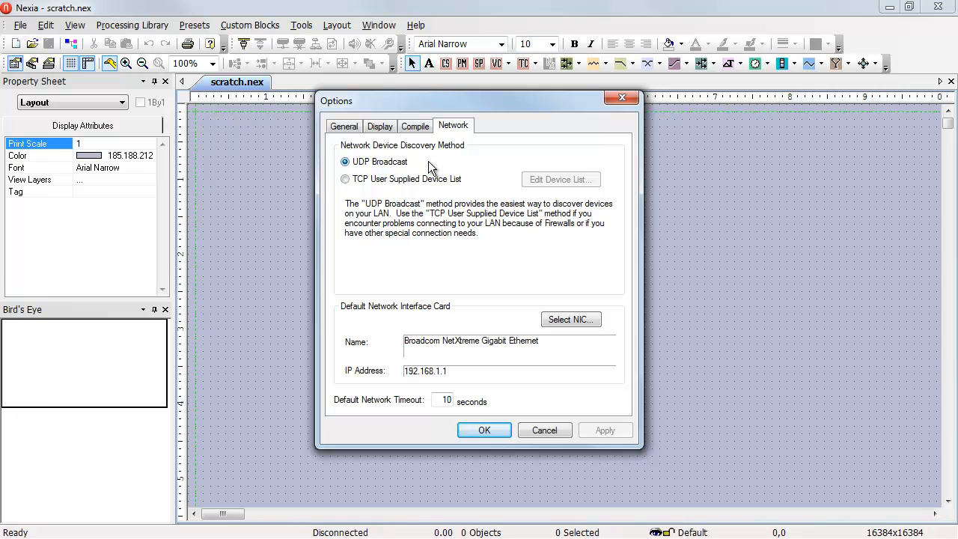
click(345, 179)
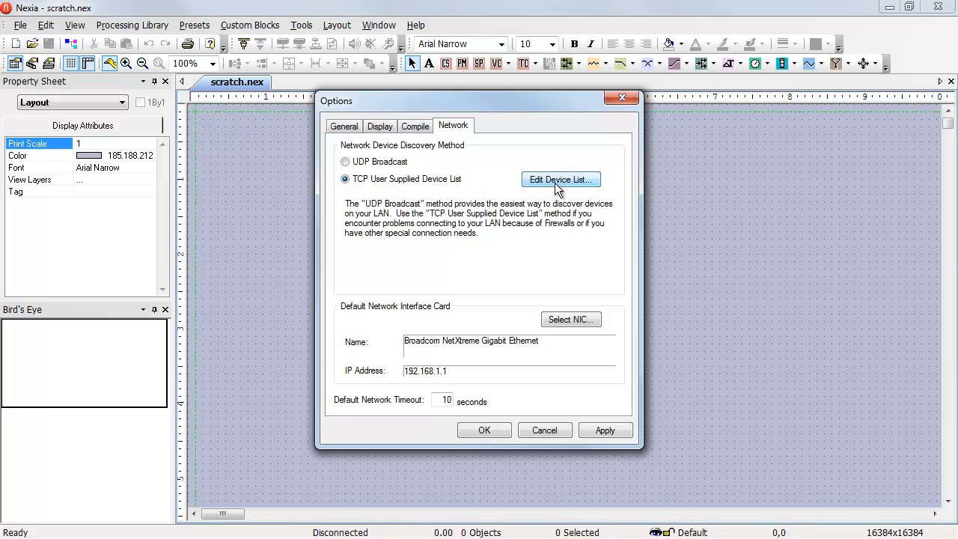
click(561, 179)
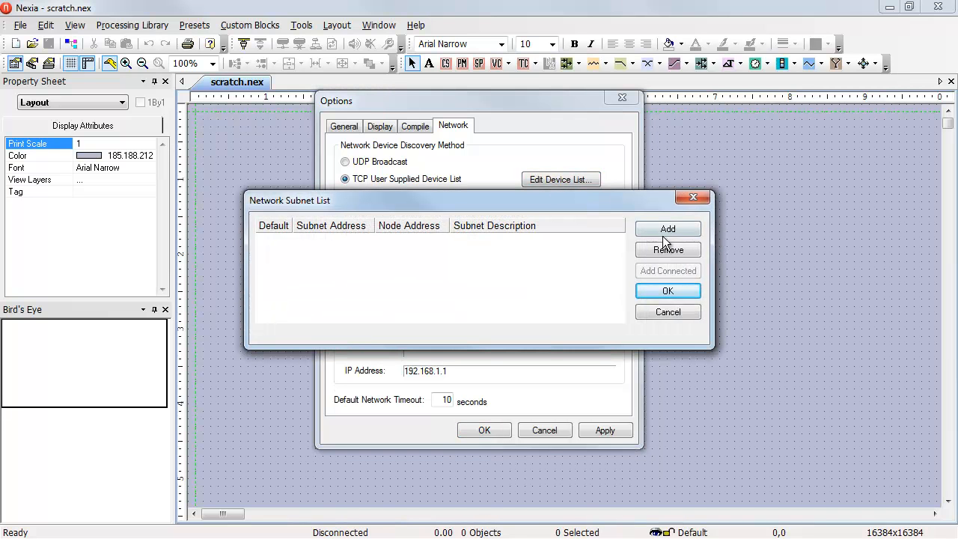
Add a new subnet row with address 192.168.001
click(668, 229)
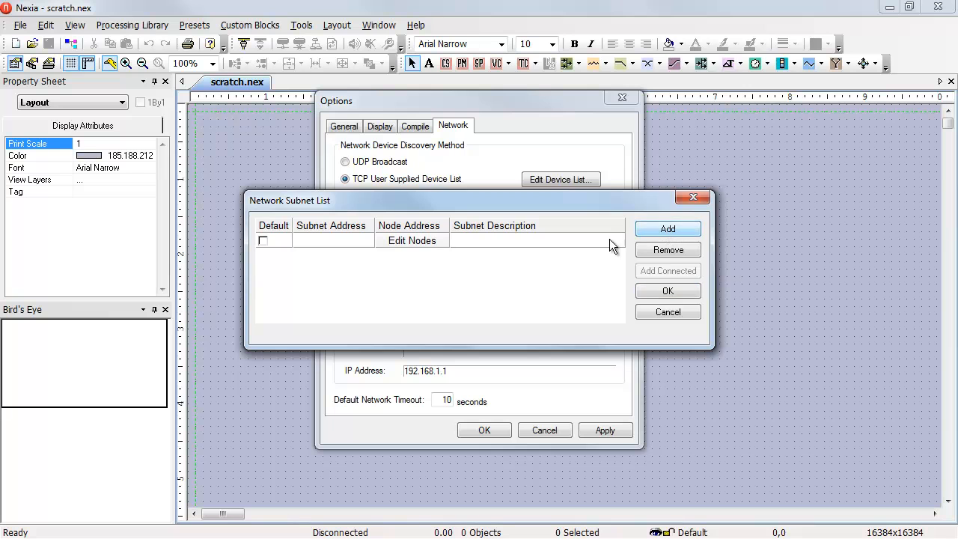
click(667, 229)
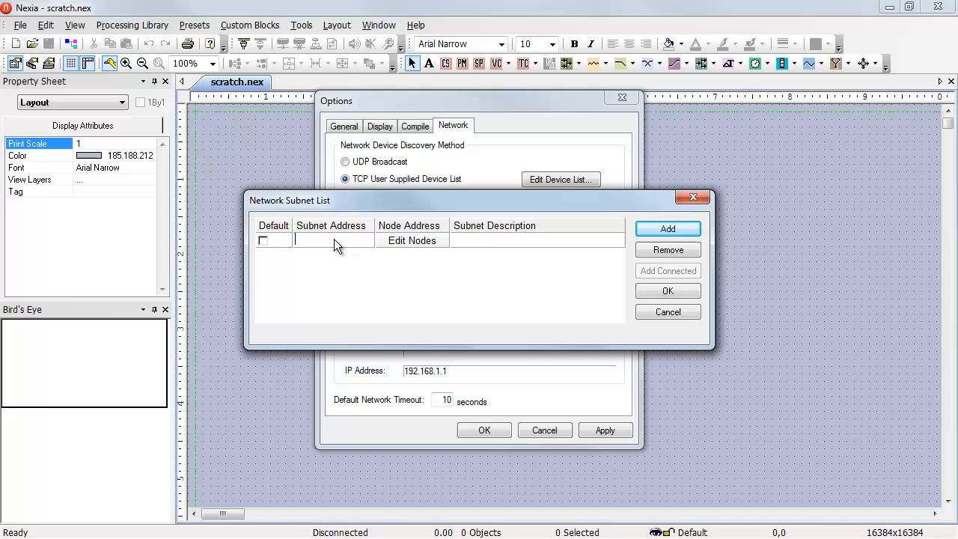
text(192.16)
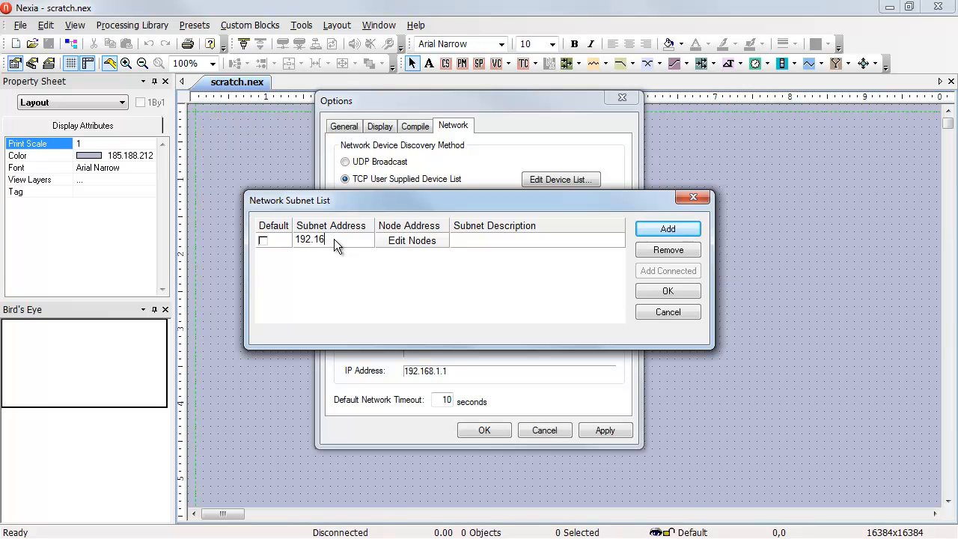
text(8.001)
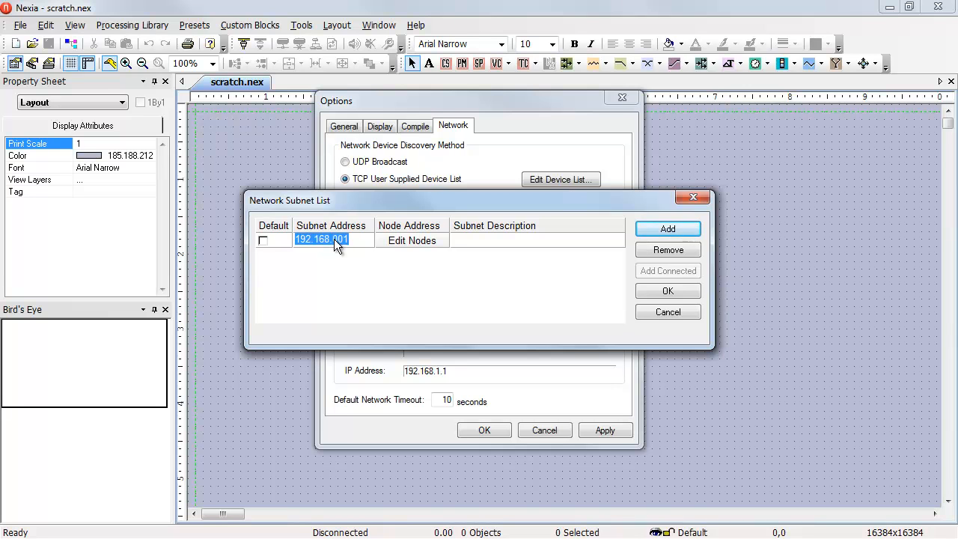
mouse_move(341, 261)
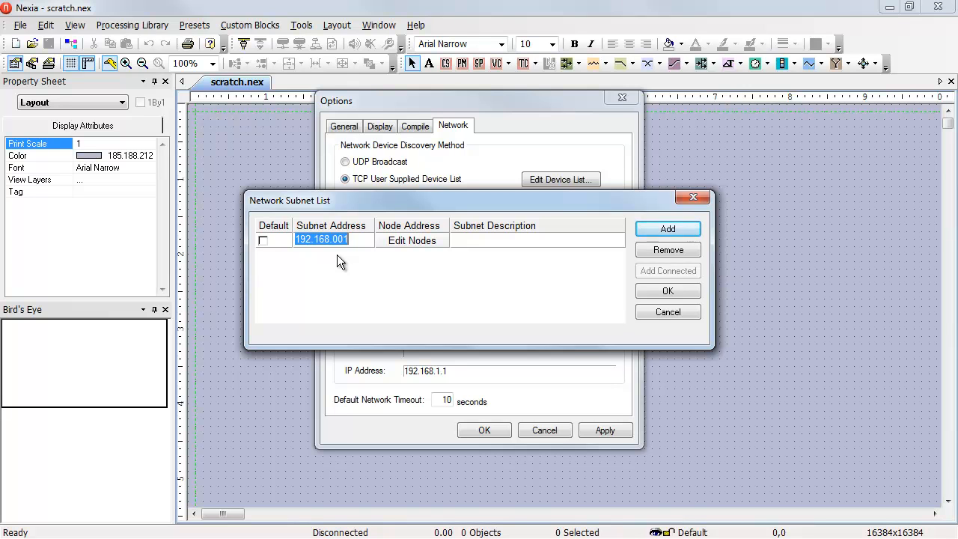
mouse_move(430, 251)
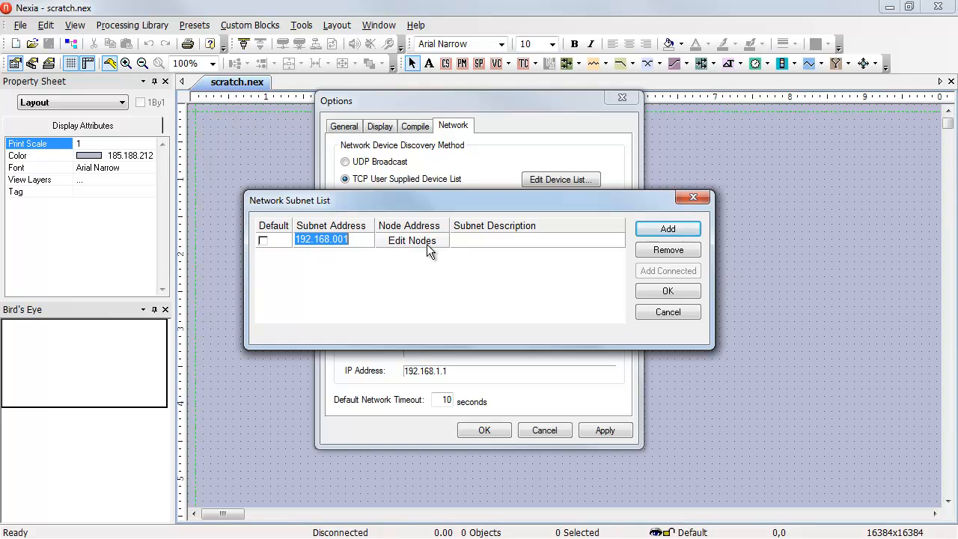
Select nodes 101 and 102 for subnet 192.168.1 and confirm the subnet list
click(412, 239)
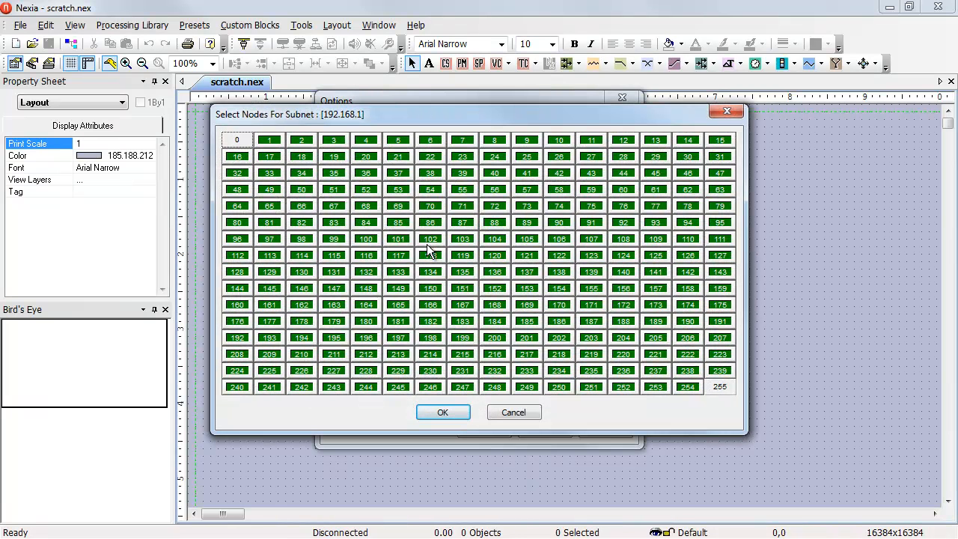
click(431, 238)
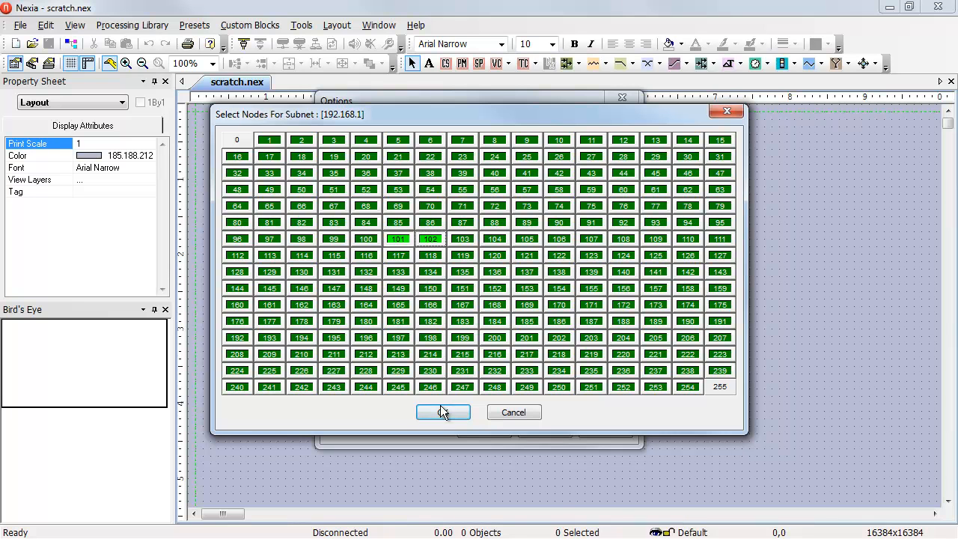
click(444, 412)
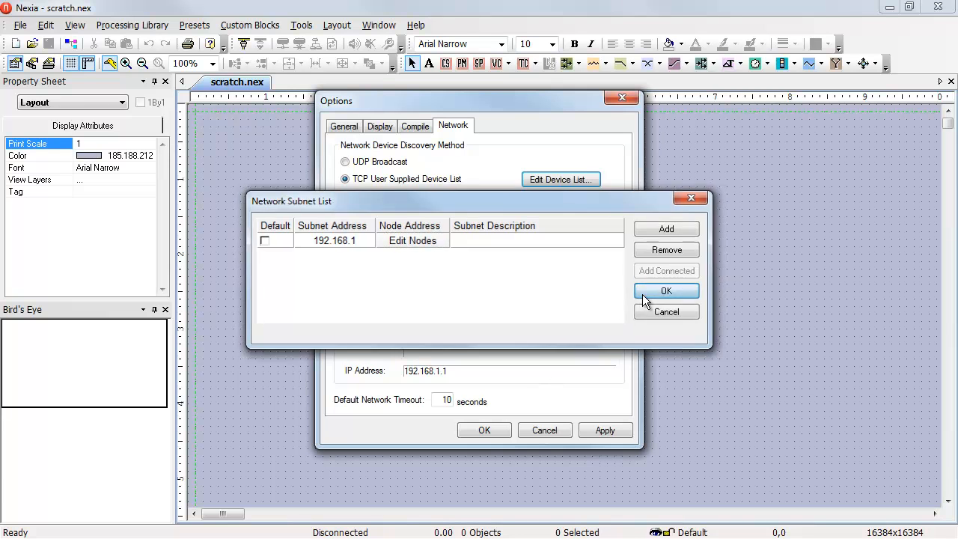
click(666, 290)
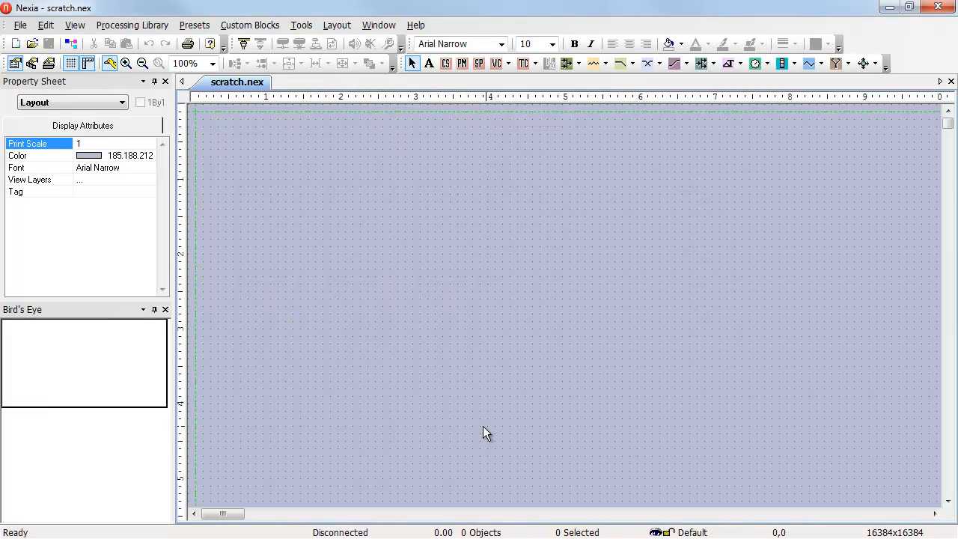
mouse_move(243, 44)
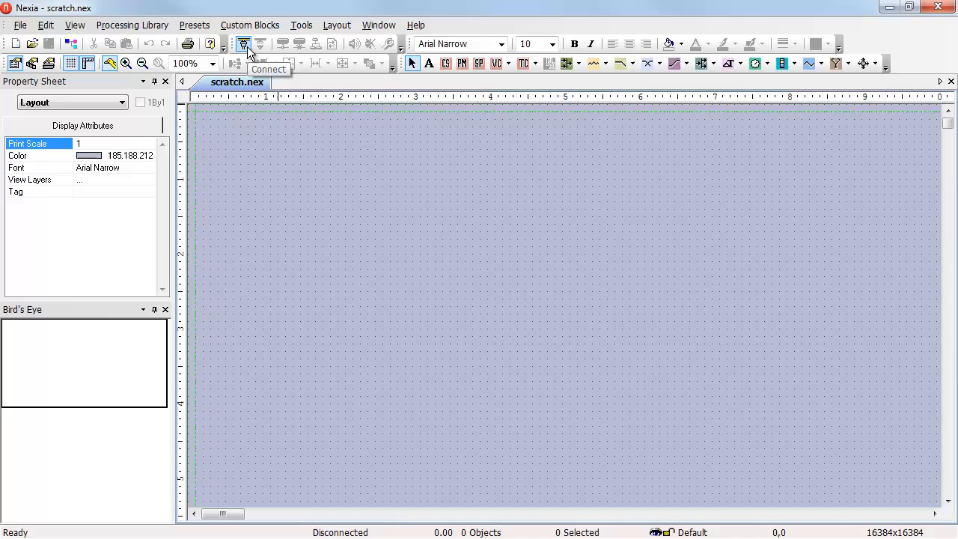
Connect and find the VC and TC devices at 192.168.1.101 and .102, then close the window
click(243, 43)
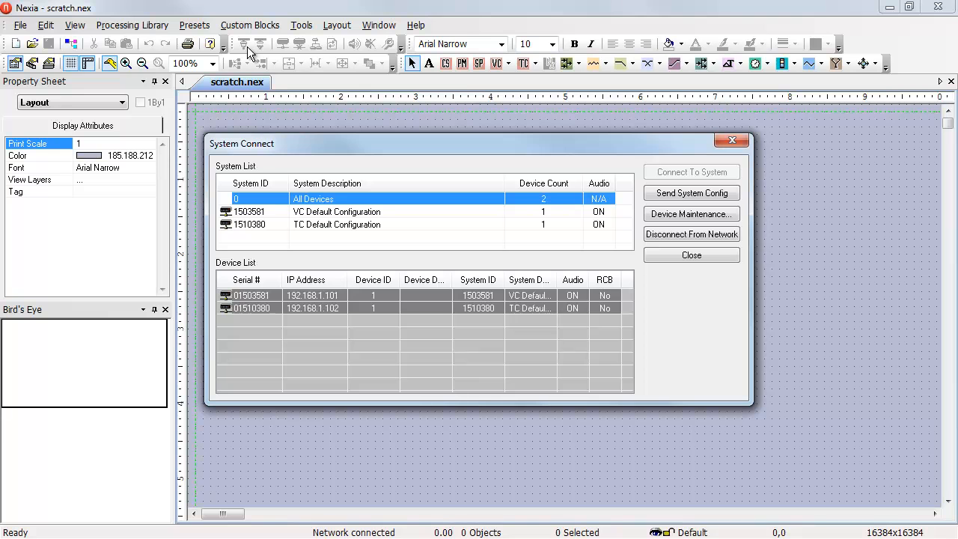
click(301, 24)
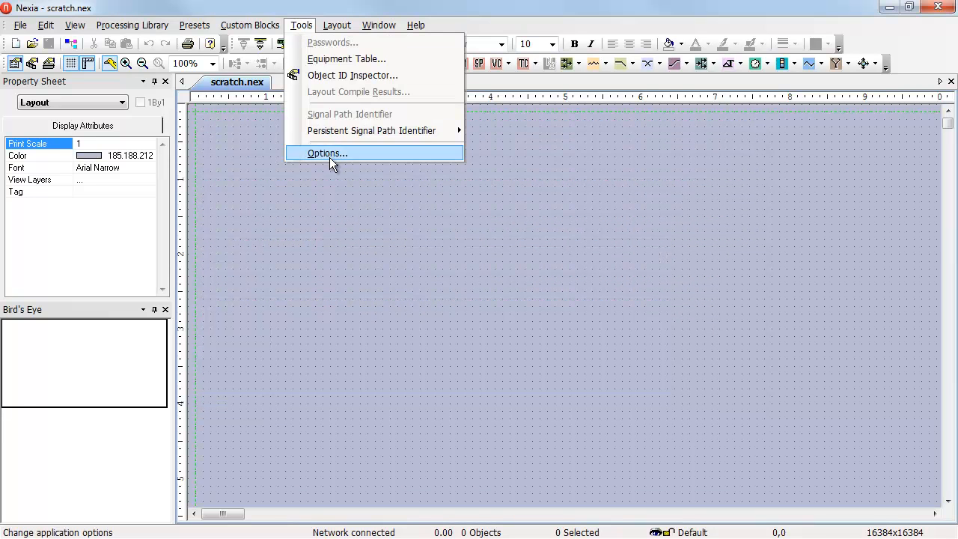
Reopen subnet 192.168.1's node picker, keep only node 101, and close the option dialogs
click(327, 152)
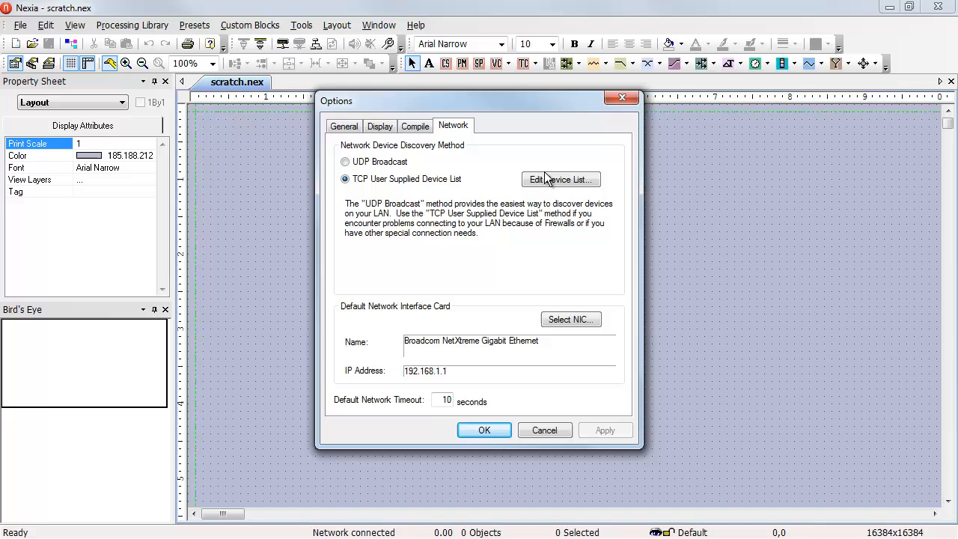
click(560, 179)
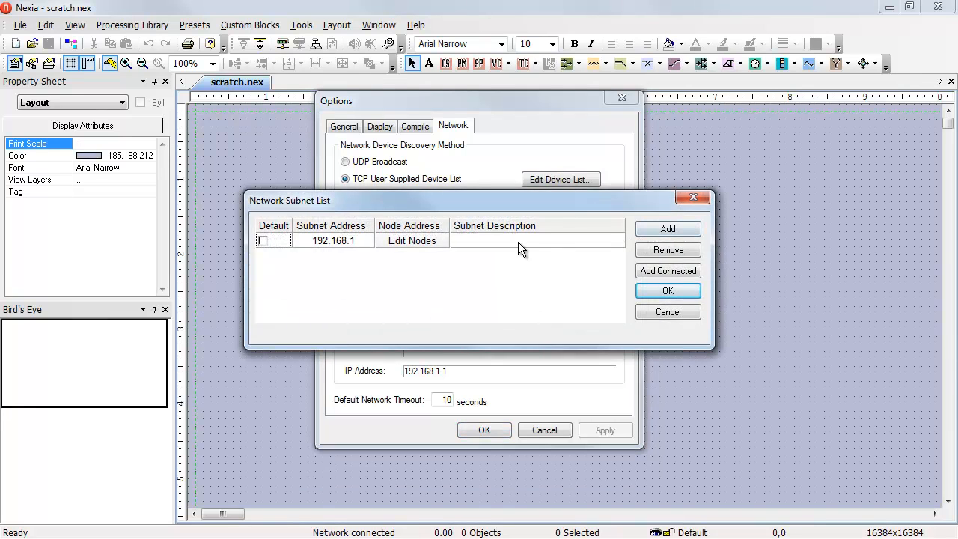
click(412, 240)
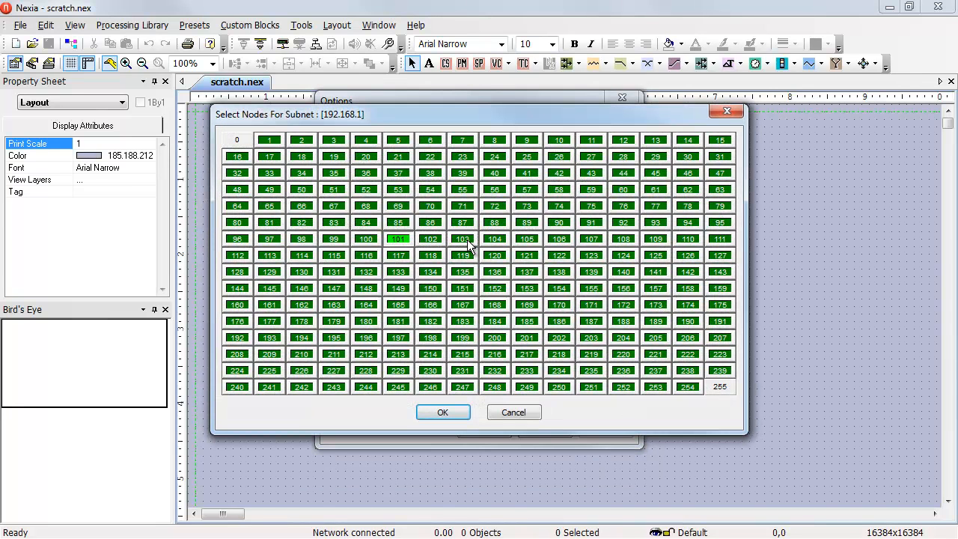
mouse_move(450, 276)
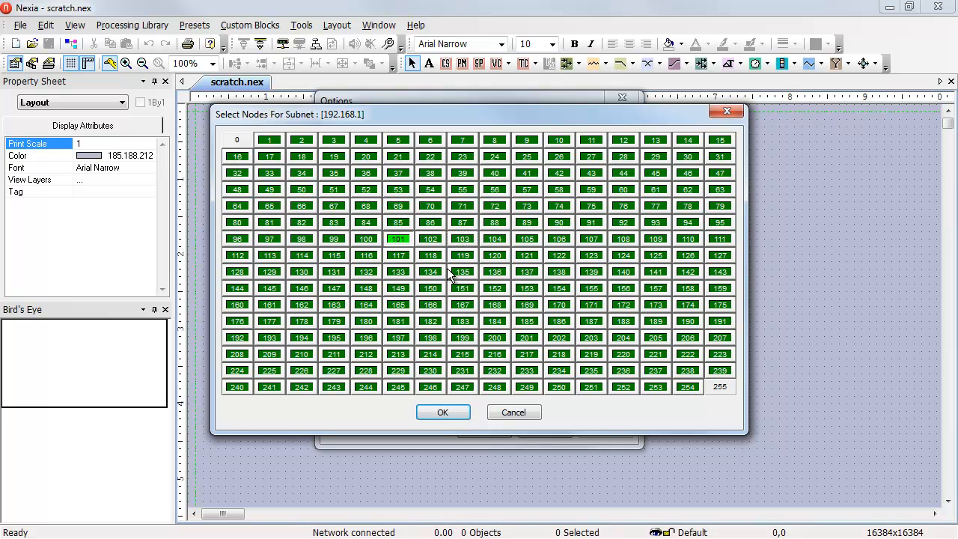
mouse_move(444, 331)
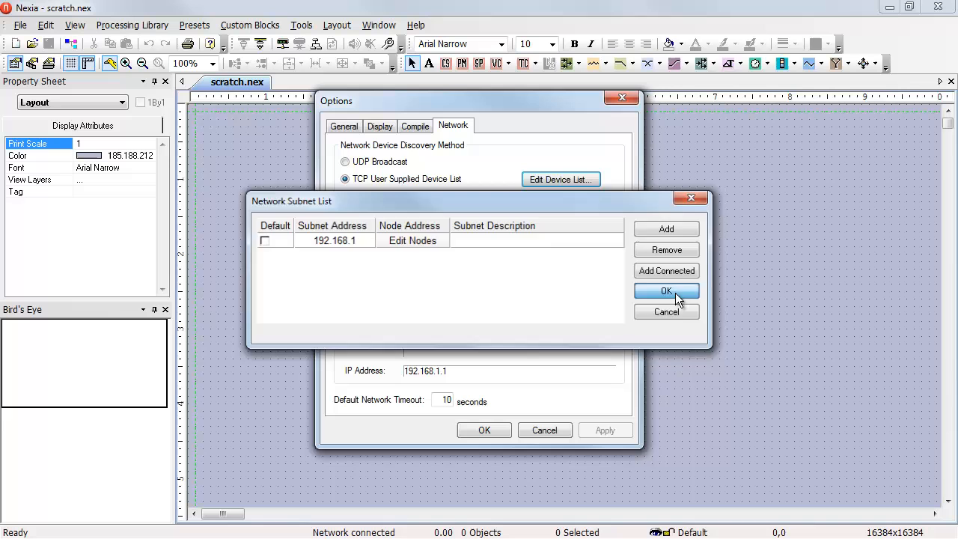
click(665, 291)
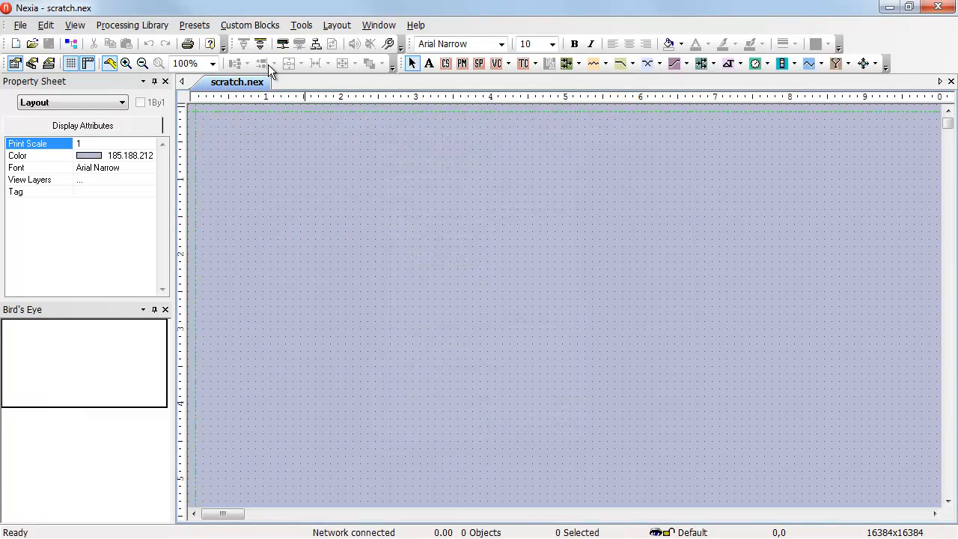
Reconnect so only the VC device at 192.168.1.101 is found, then reopen Options
click(252, 50)
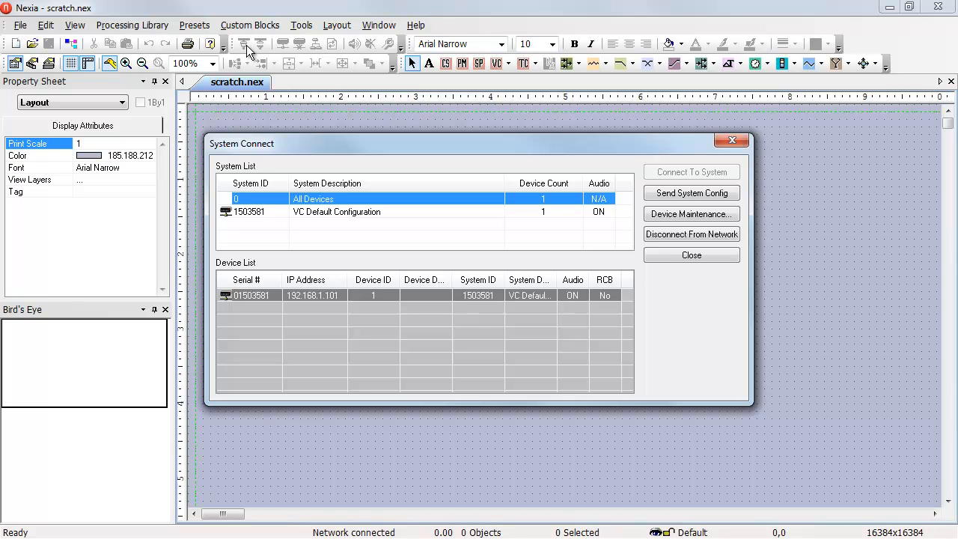
mouse_move(696, 143)
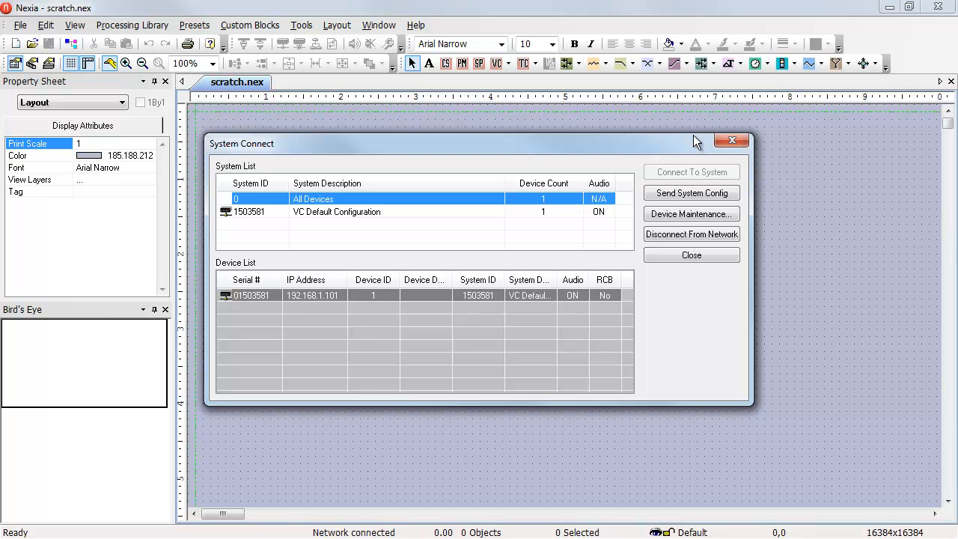
click(301, 25)
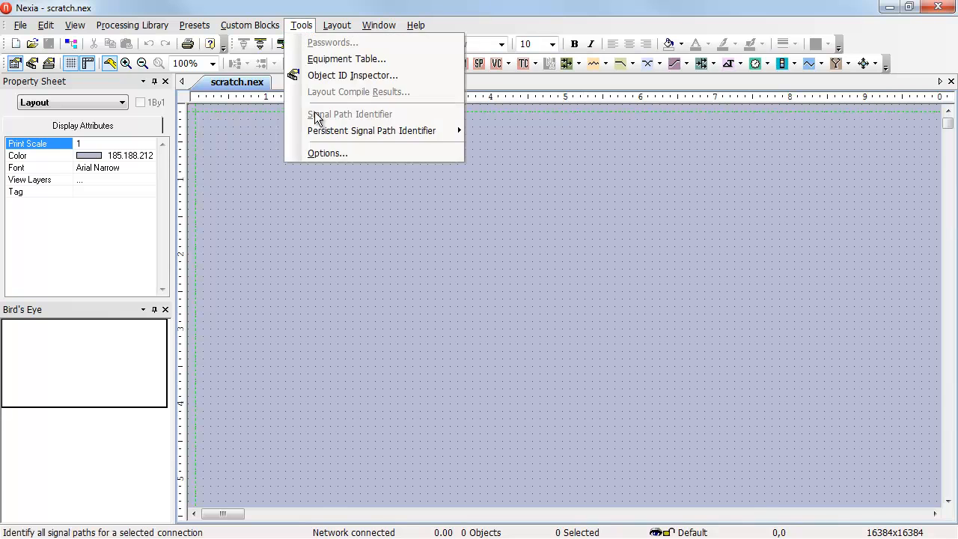
click(328, 153)
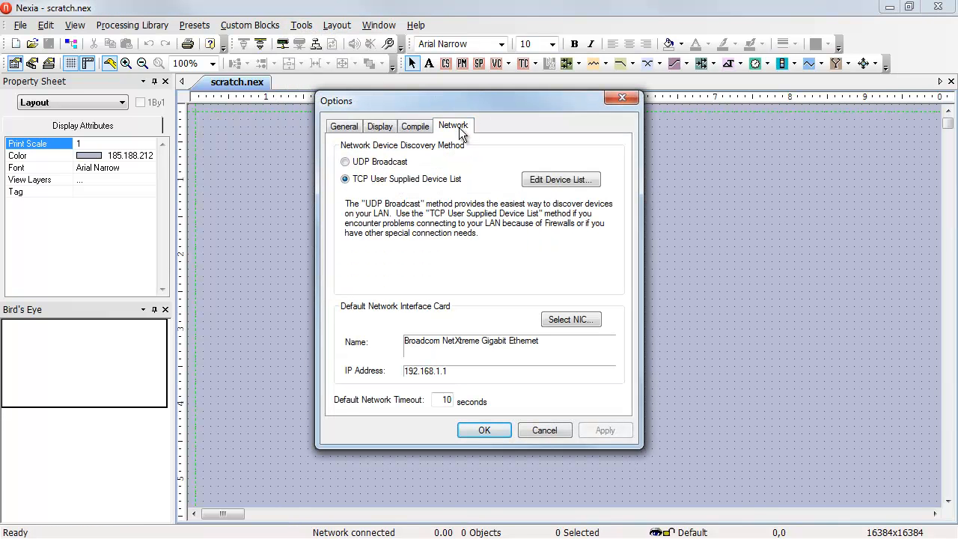